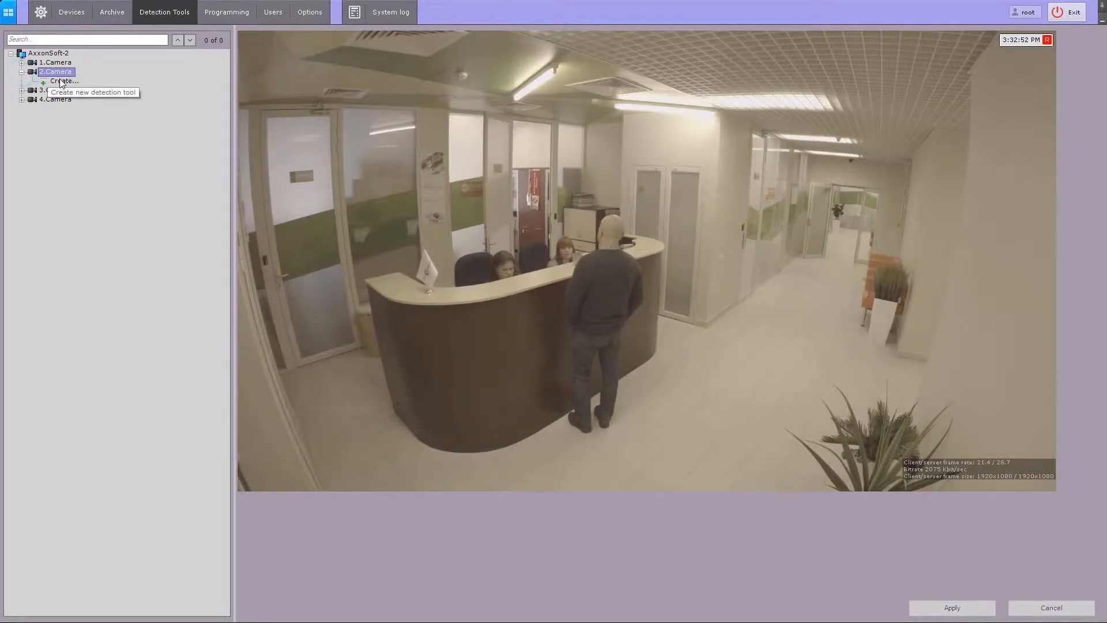
Step: Create an Object tracker detection tool under 2.Camera
{"action": "left_click", "coordinate": [64, 81]}
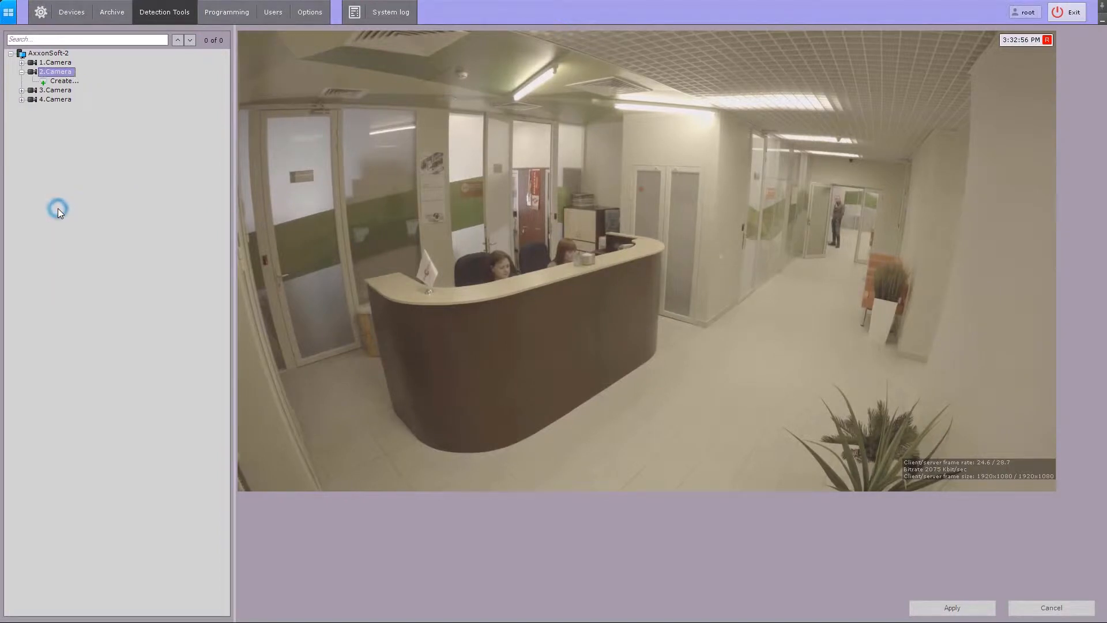
{"action": "left_click", "coordinate": [64, 81]}
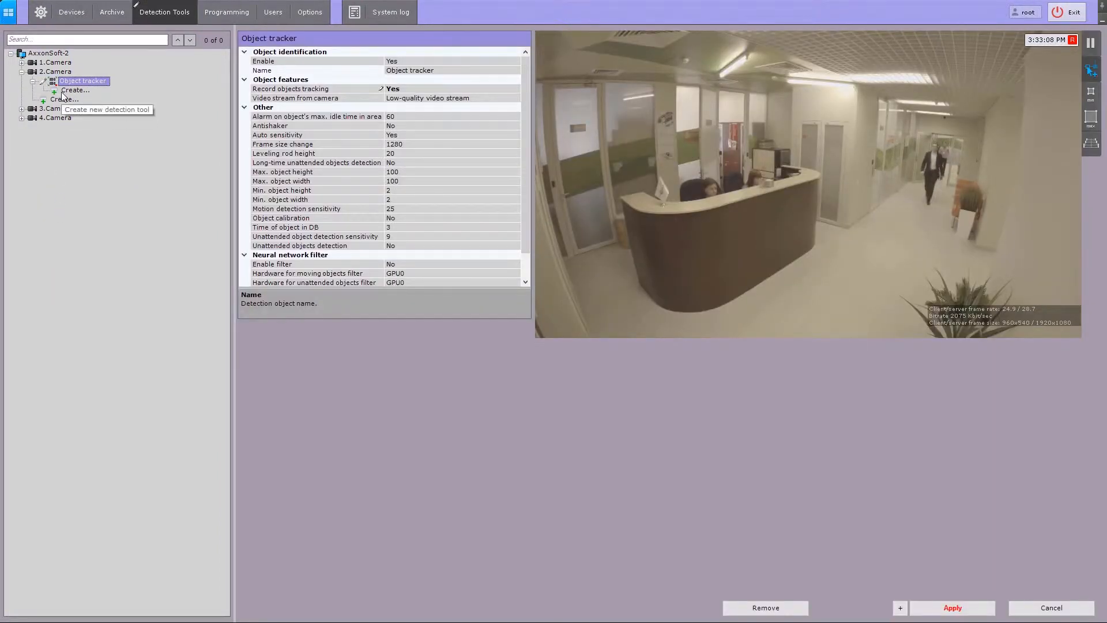
Step: List the tracker-based sub-detectors available under camera 2's Object tracker
{"action": "left_click", "coordinate": [76, 90]}
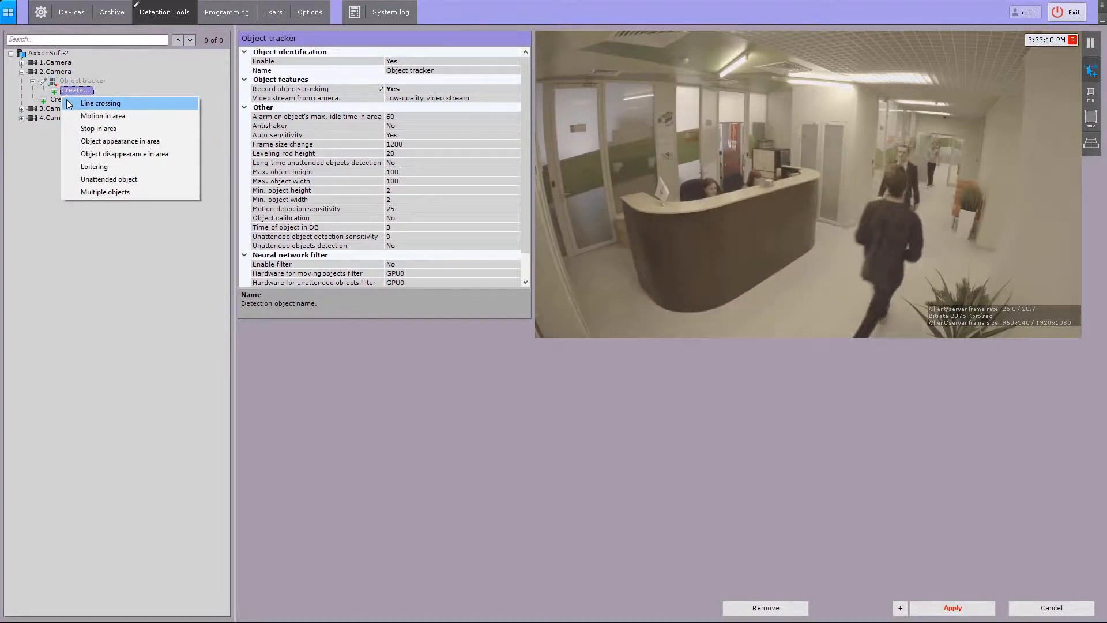
{"action": "mouse_move", "coordinate": [103, 115]}
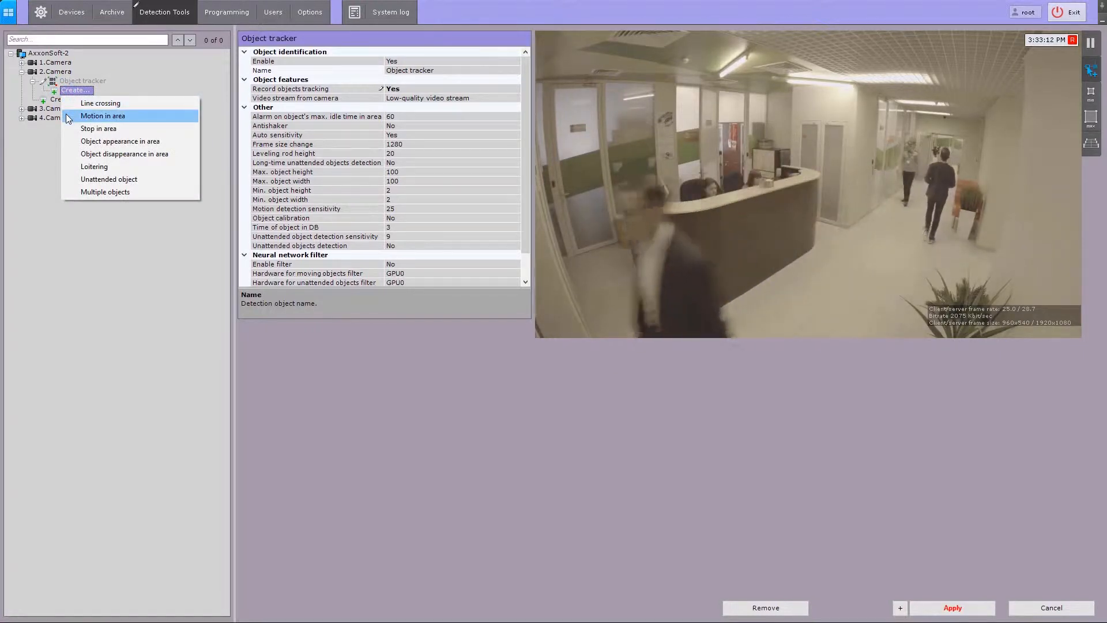
{"action": "mouse_move", "coordinate": [98, 128]}
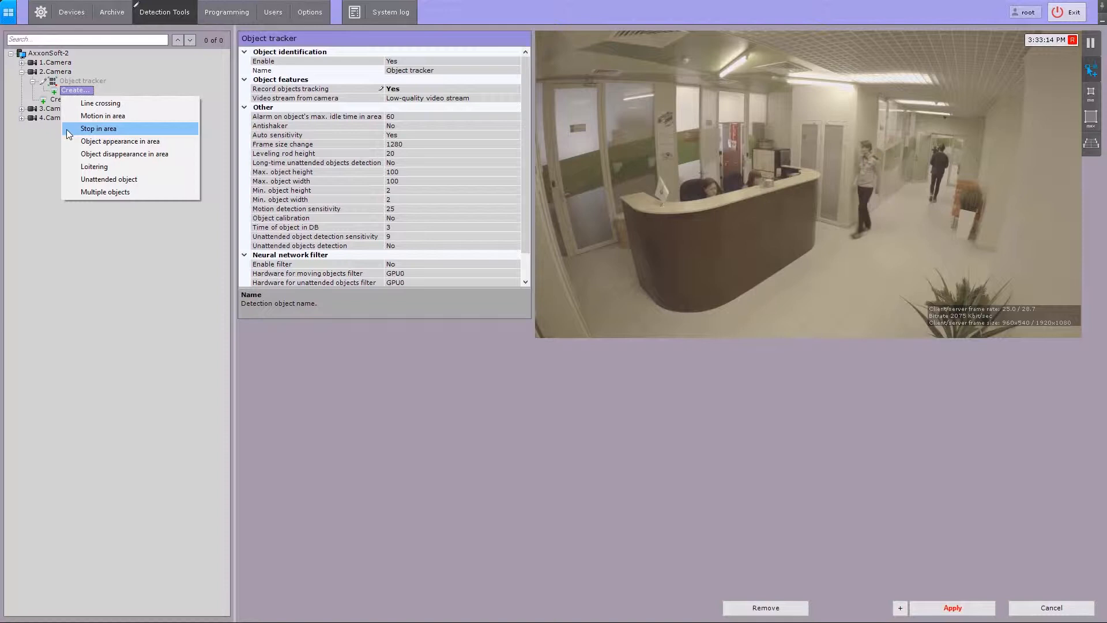
{"action": "mouse_move", "coordinate": [120, 141]}
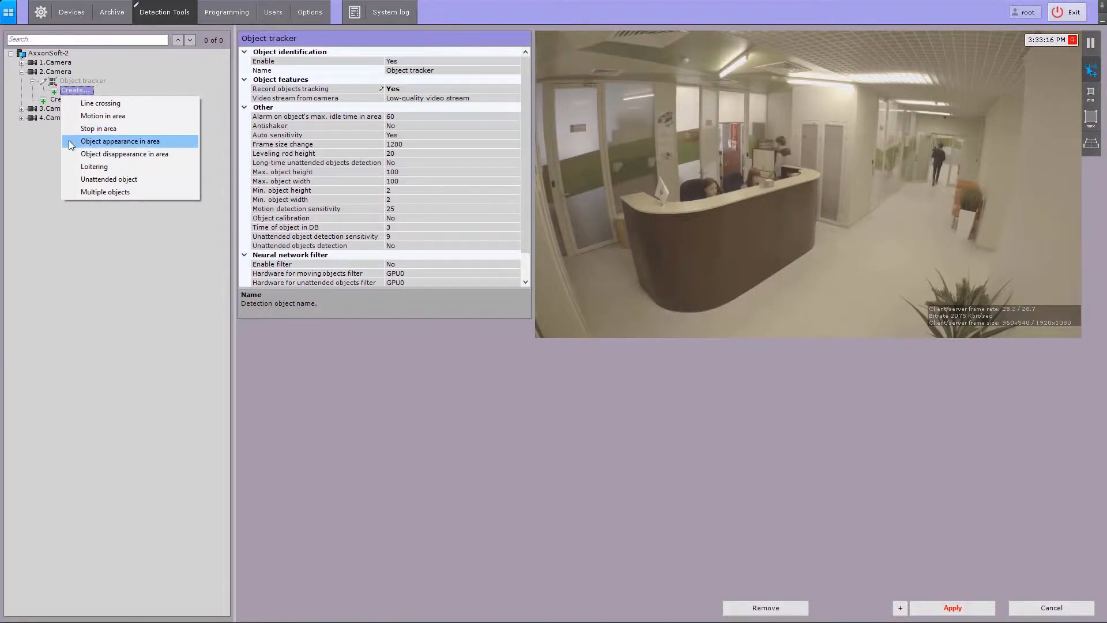
{"action": "mouse_move", "coordinate": [93, 166]}
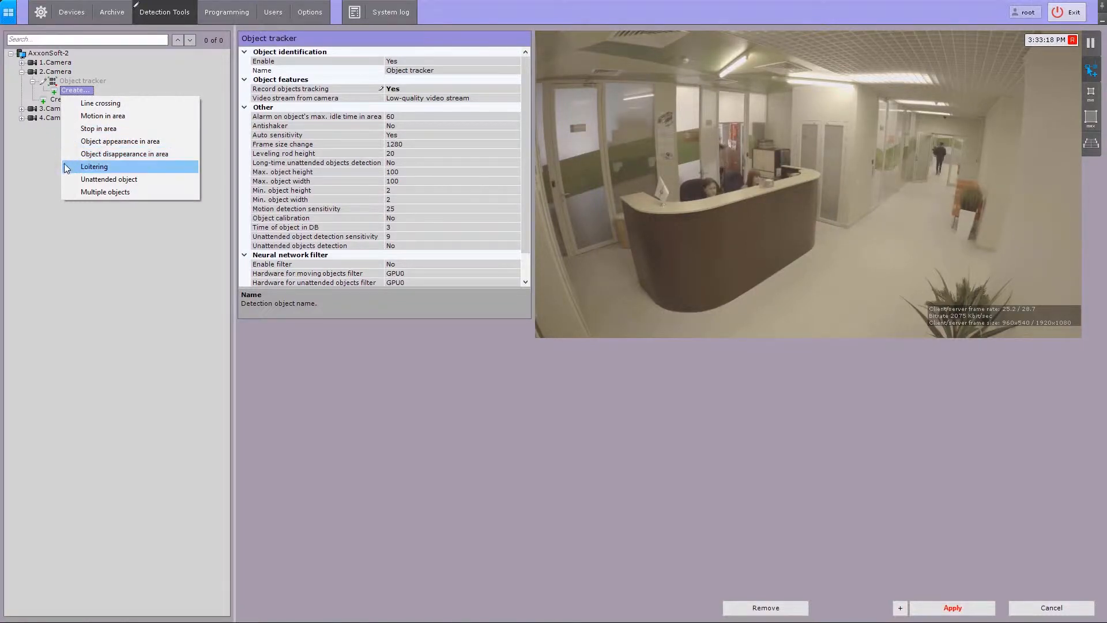
{"action": "mouse_move", "coordinate": [108, 179]}
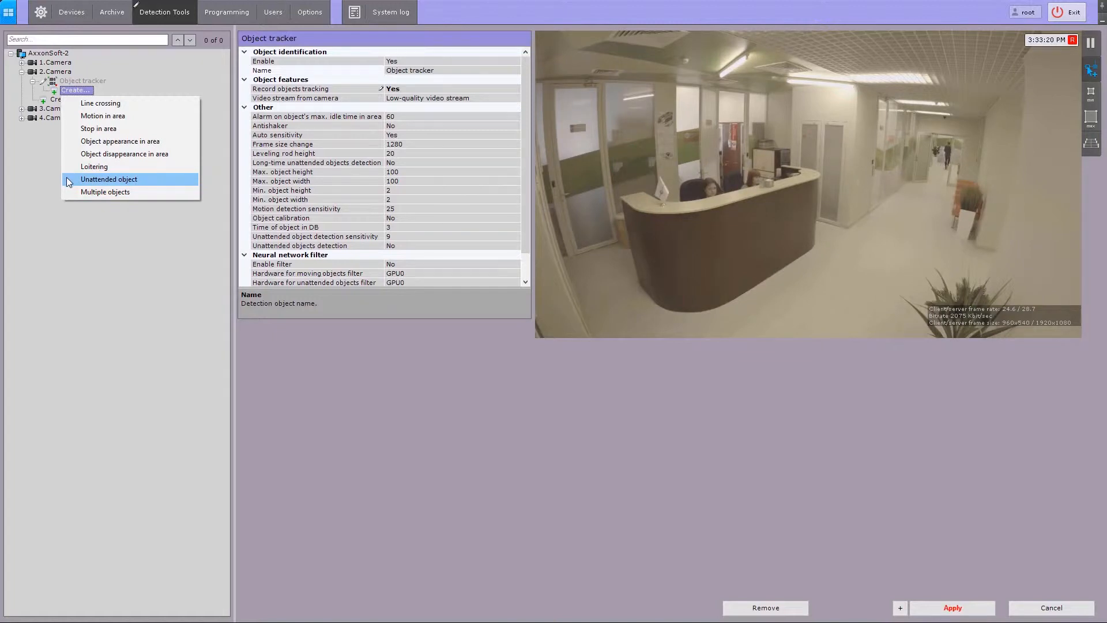
{"action": "mouse_move", "coordinate": [105, 192]}
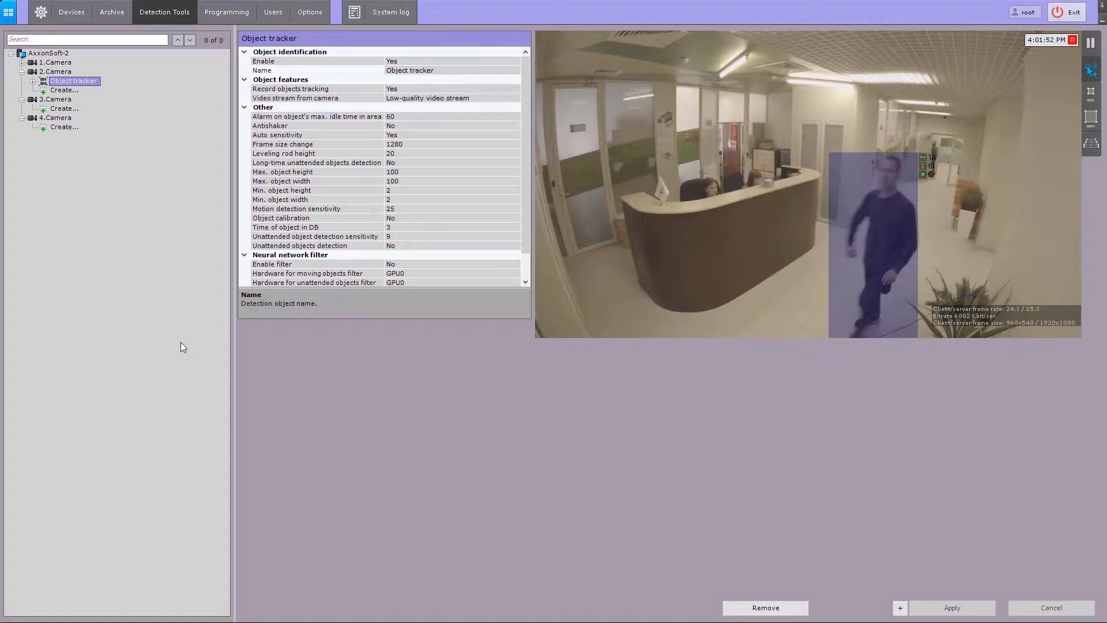
{"action": "left_click", "coordinate": [318, 61]}
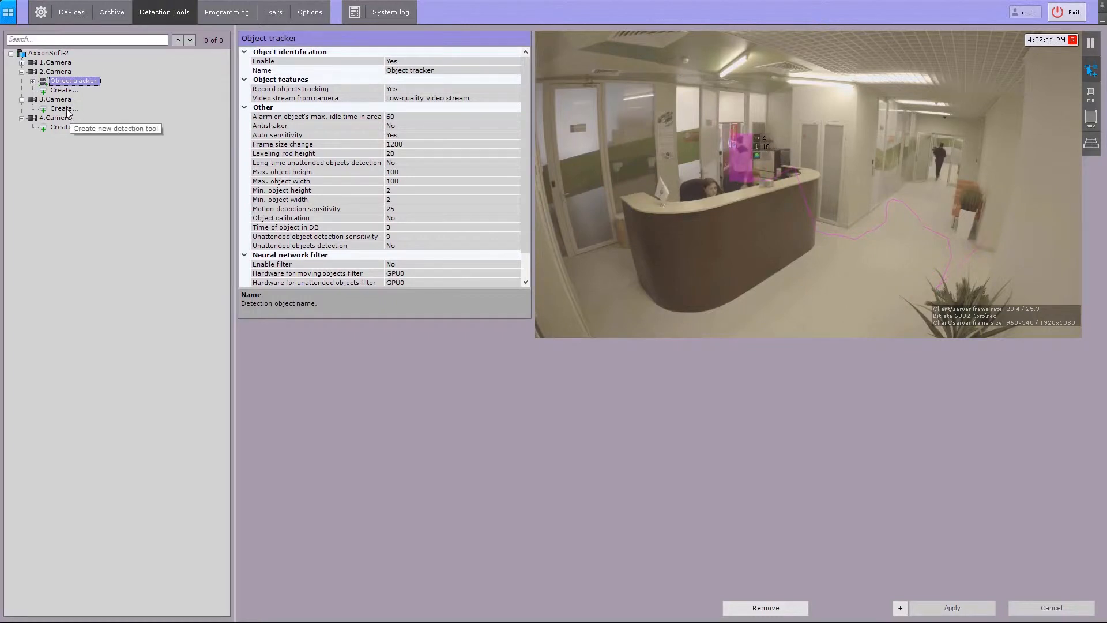
Step: Create an Object tracker detection tool under 3.Camera for the entrance view
{"action": "left_click", "coordinate": [64, 109]}
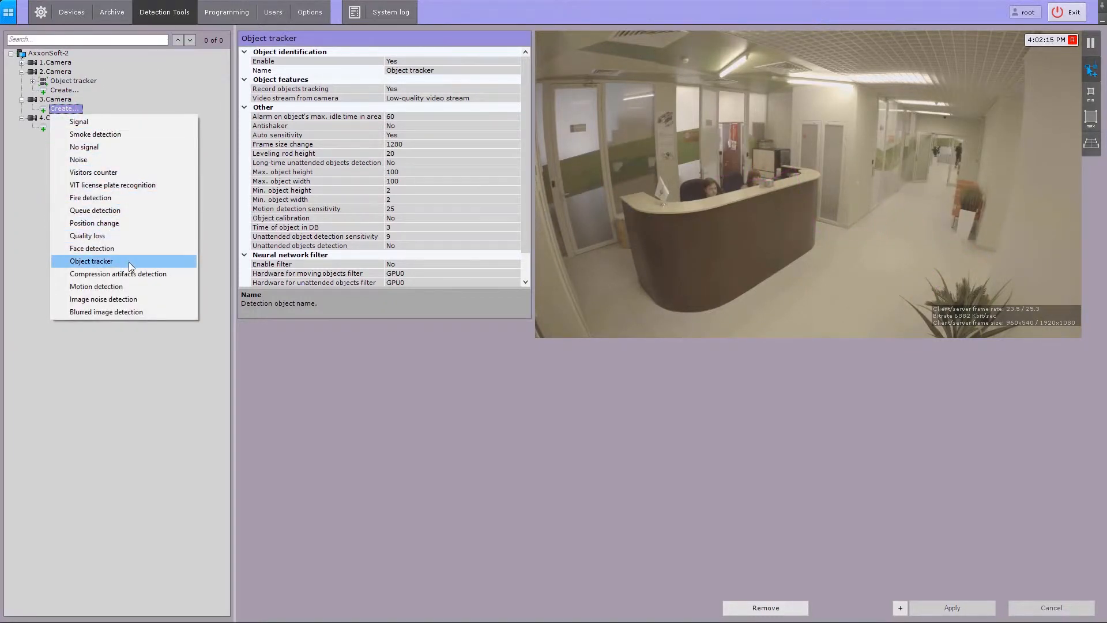
{"action": "left_click", "coordinate": [90, 261]}
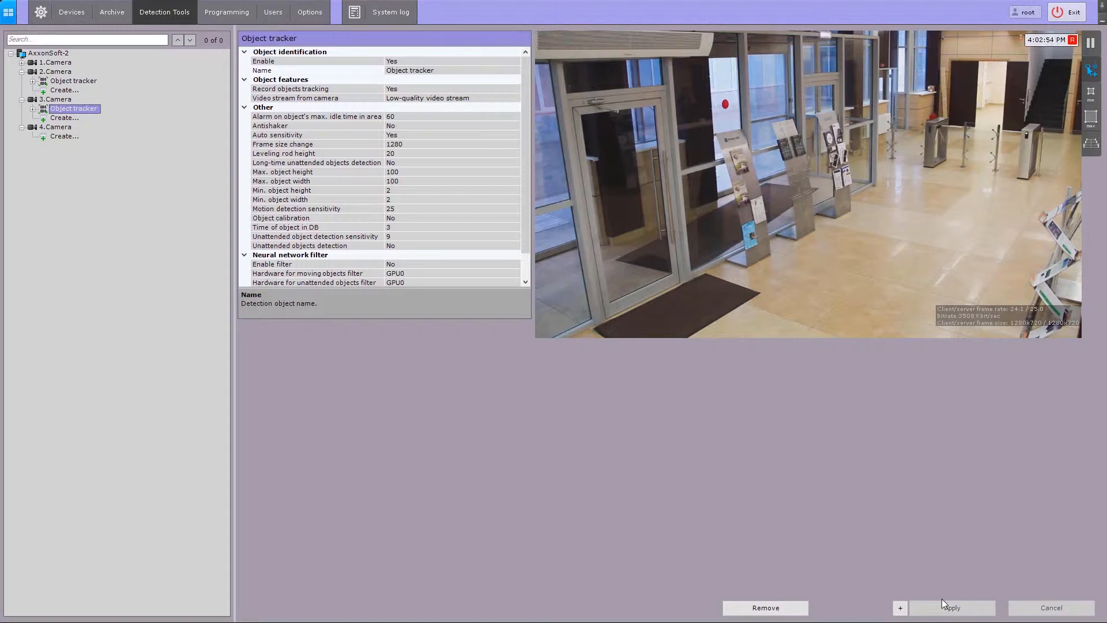
{"action": "mouse_move", "coordinate": [684, 332]}
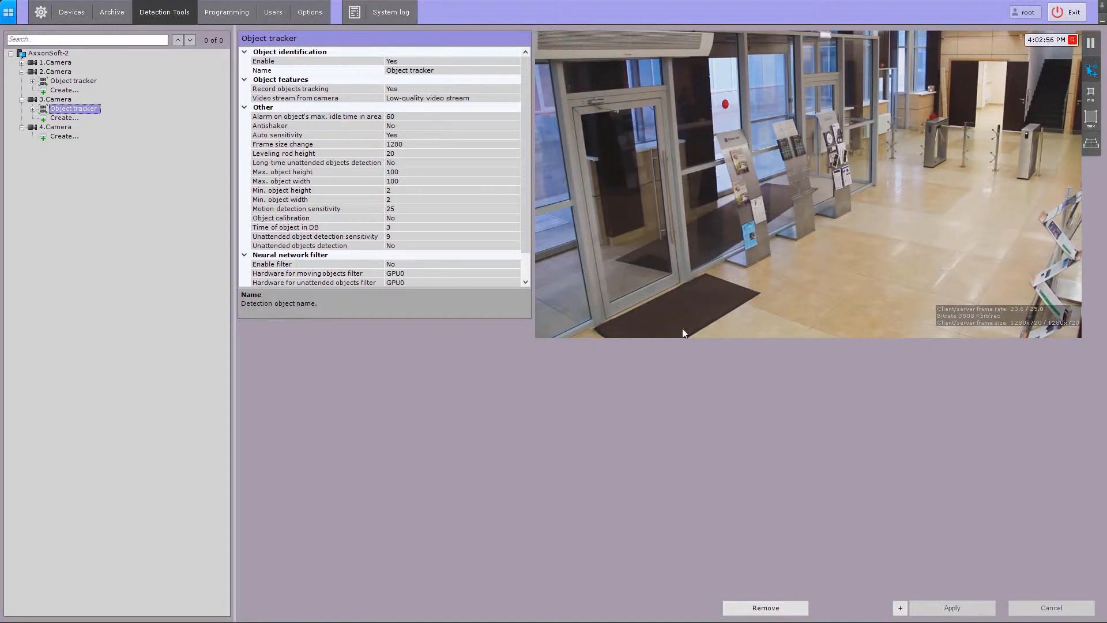
Step: Review the Video stream setting of camera 3's object tracker without changing it
{"action": "left_click", "coordinate": [319, 96]}
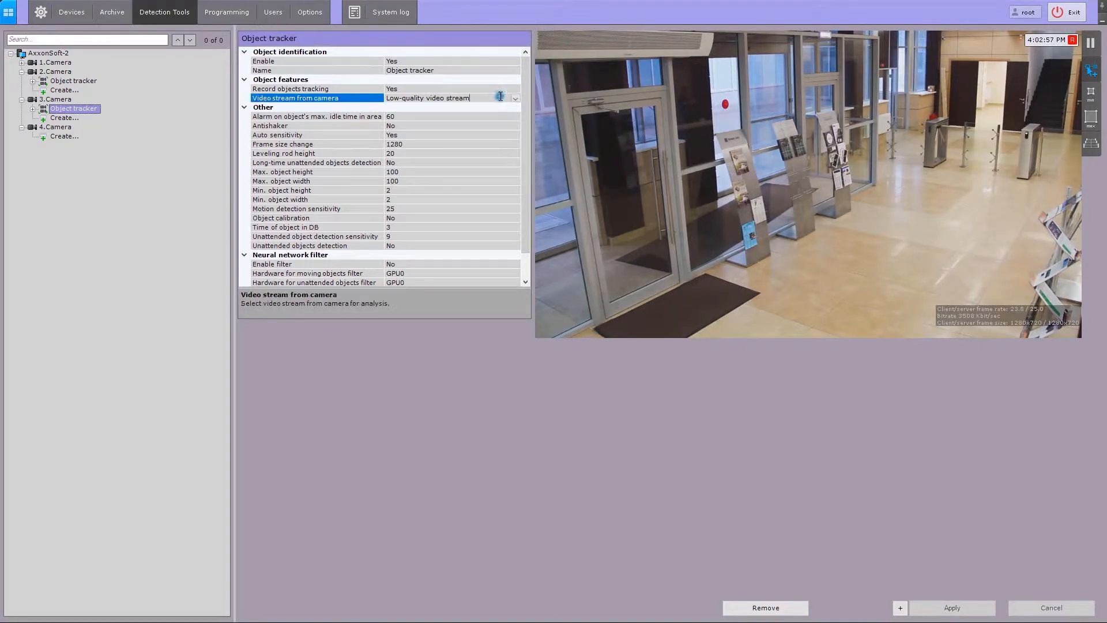
{"action": "left_click", "coordinate": [516, 97]}
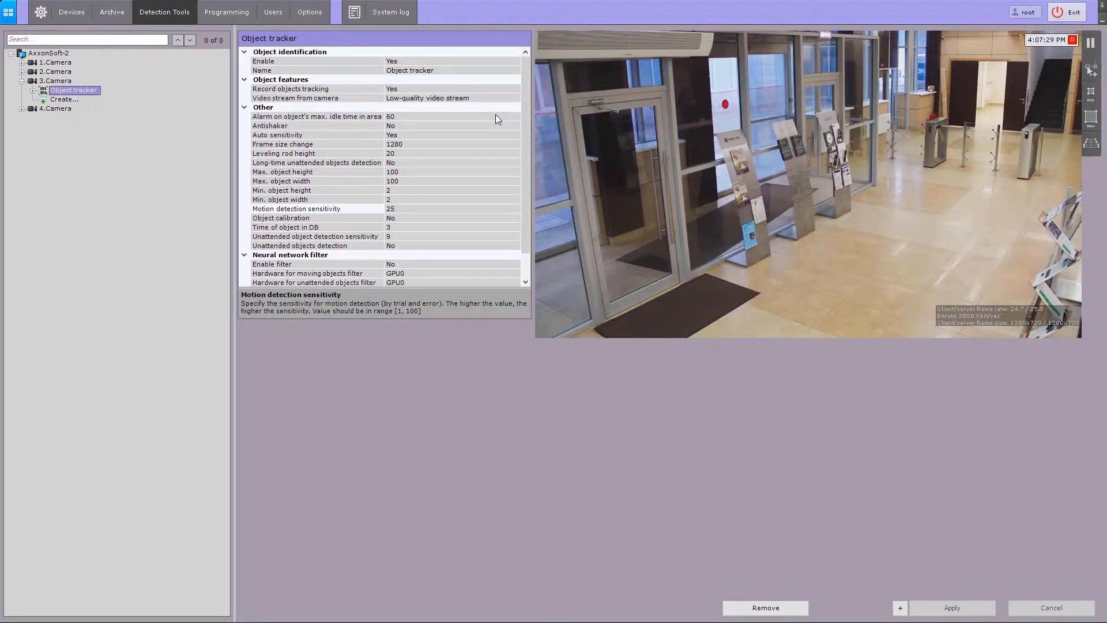
{"action": "mouse_move", "coordinate": [620, 124]}
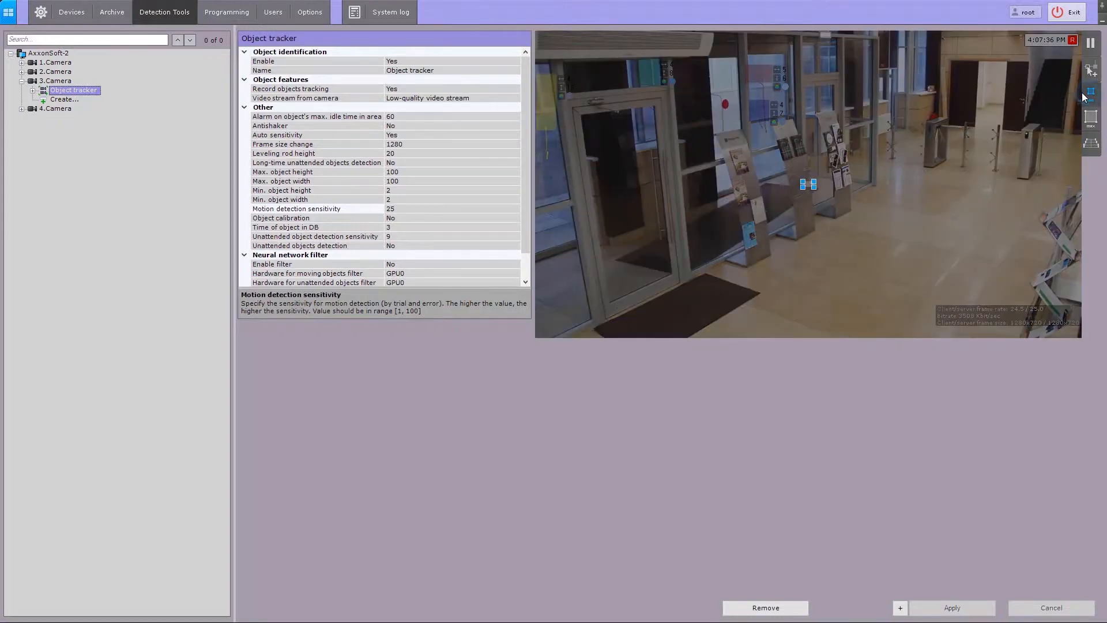
{"action": "mouse_move", "coordinate": [821, 177]}
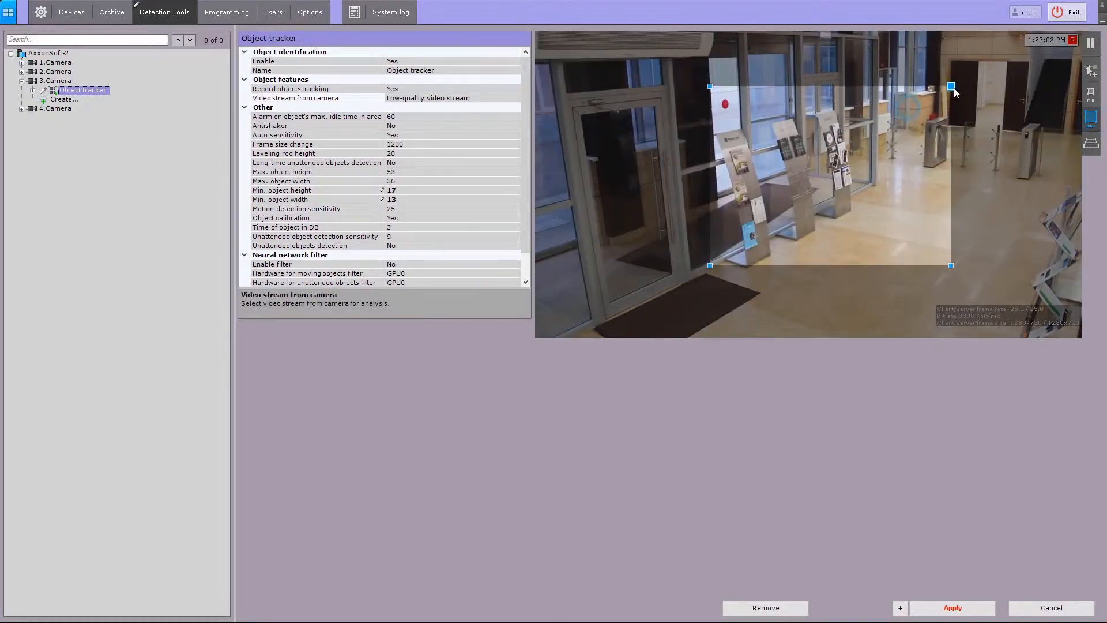
Step: Limit camera 3's tracker to objects 17–66 high and 13–53 wide, and apply
{"action": "left_click_drag", "start_coordinate": [951, 87], "coordinate": [1001, 61]}
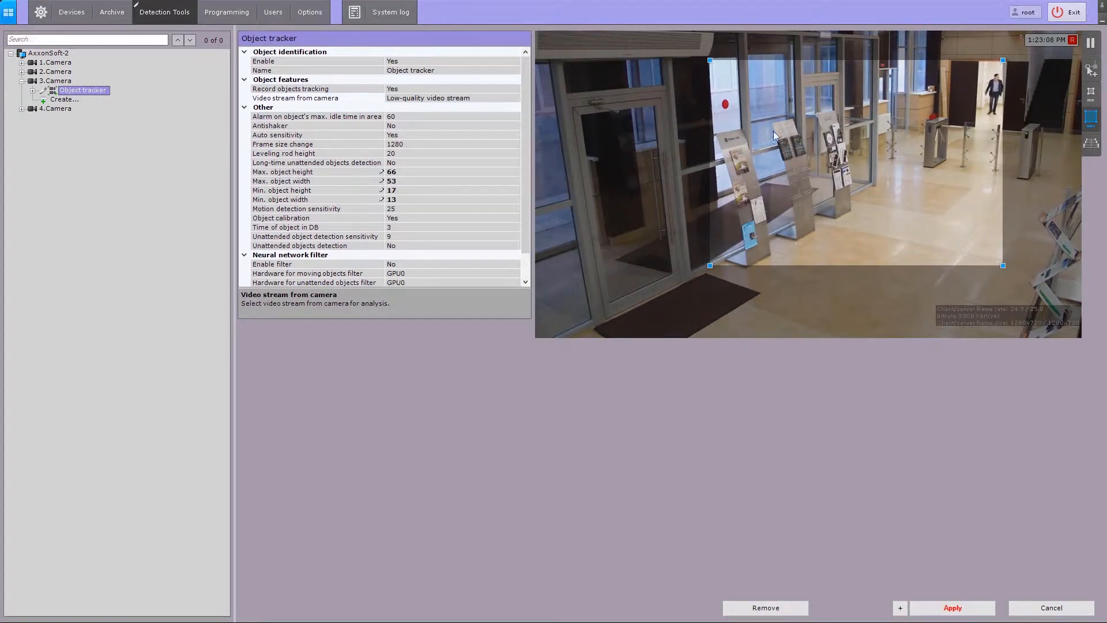
{"action": "mouse_move", "coordinate": [409, 176]}
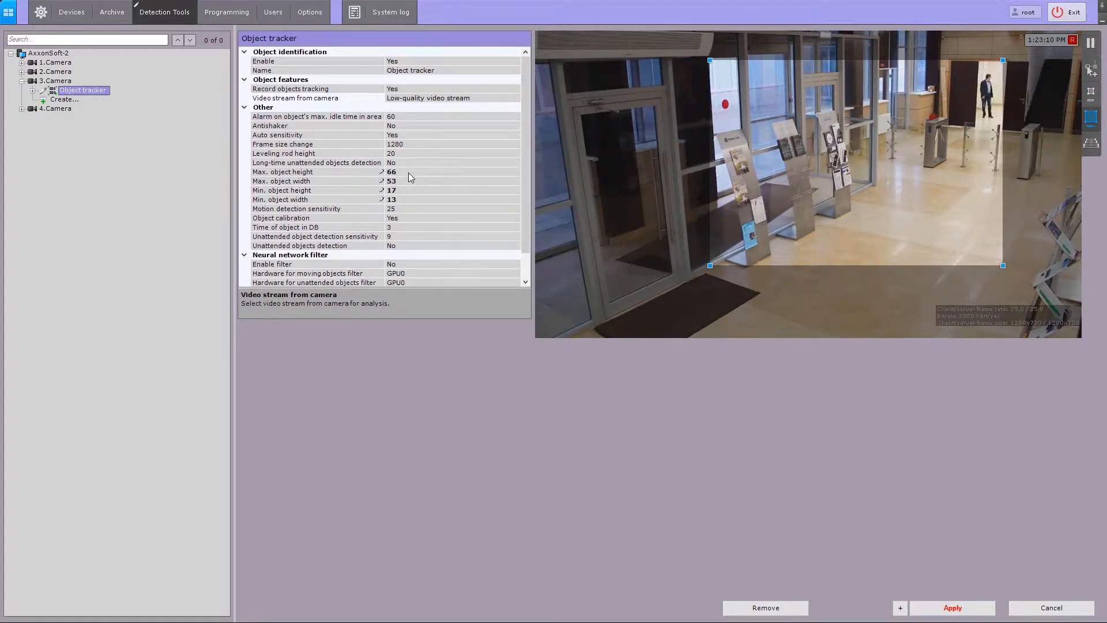
{"action": "left_click", "coordinate": [392, 172]}
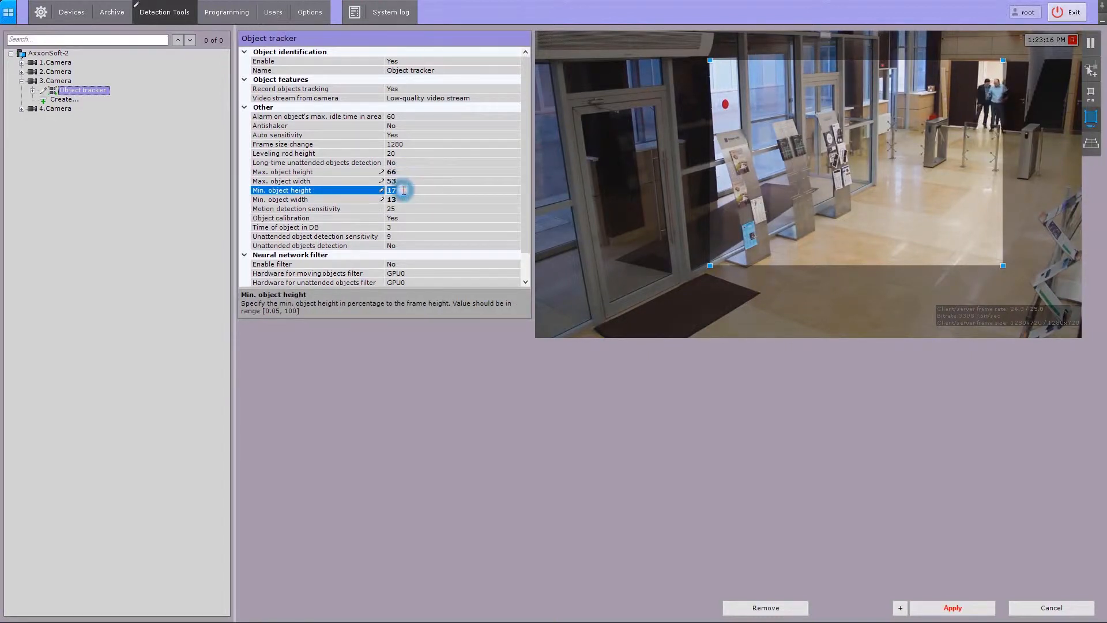
{"action": "left_click", "coordinate": [318, 199]}
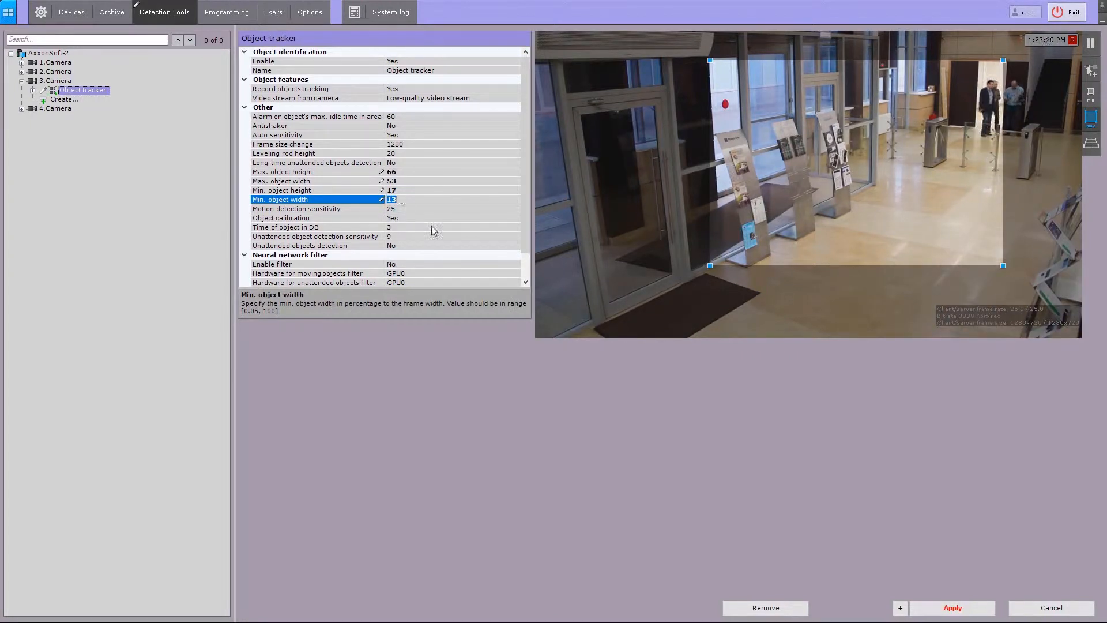
{"action": "left_click", "coordinate": [951, 608]}
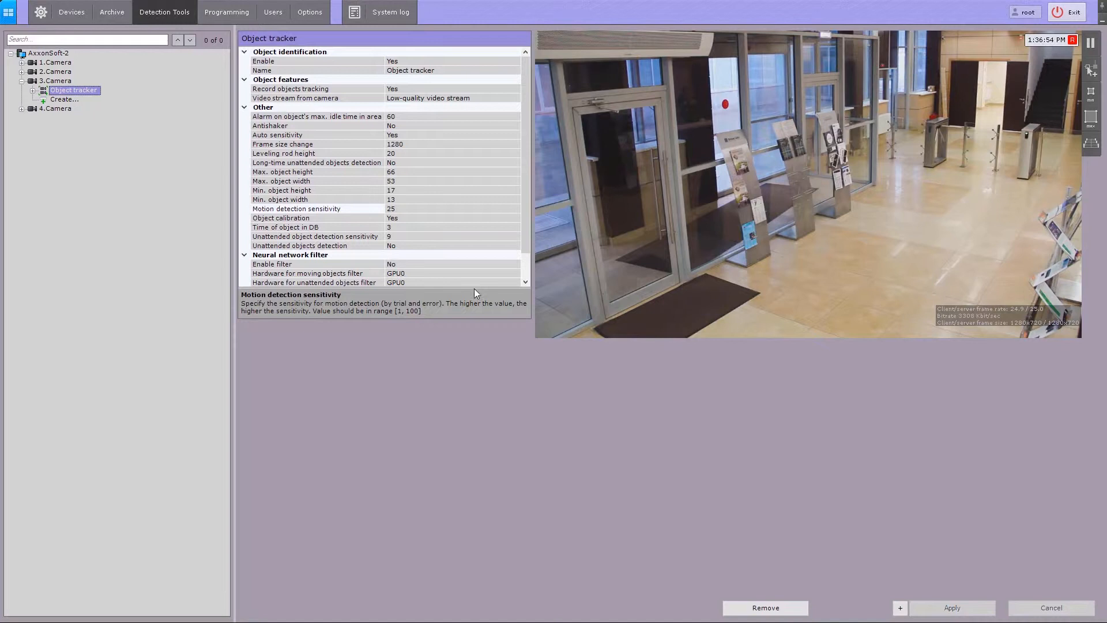
{"action": "left_click", "coordinate": [318, 227]}
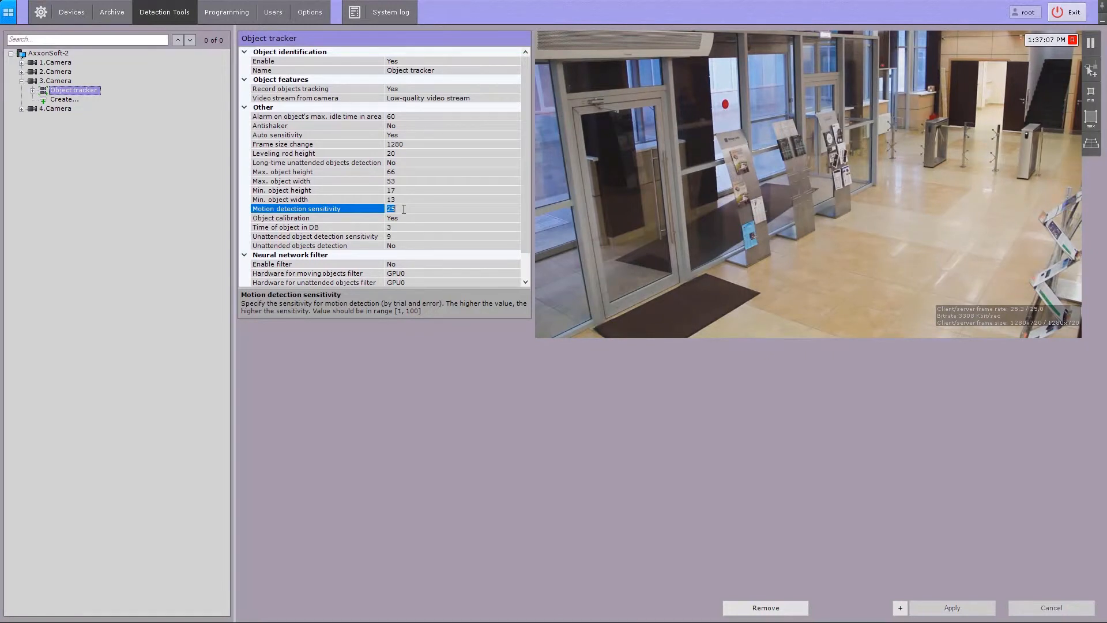
{"action": "mouse_move", "coordinate": [650, 188]}
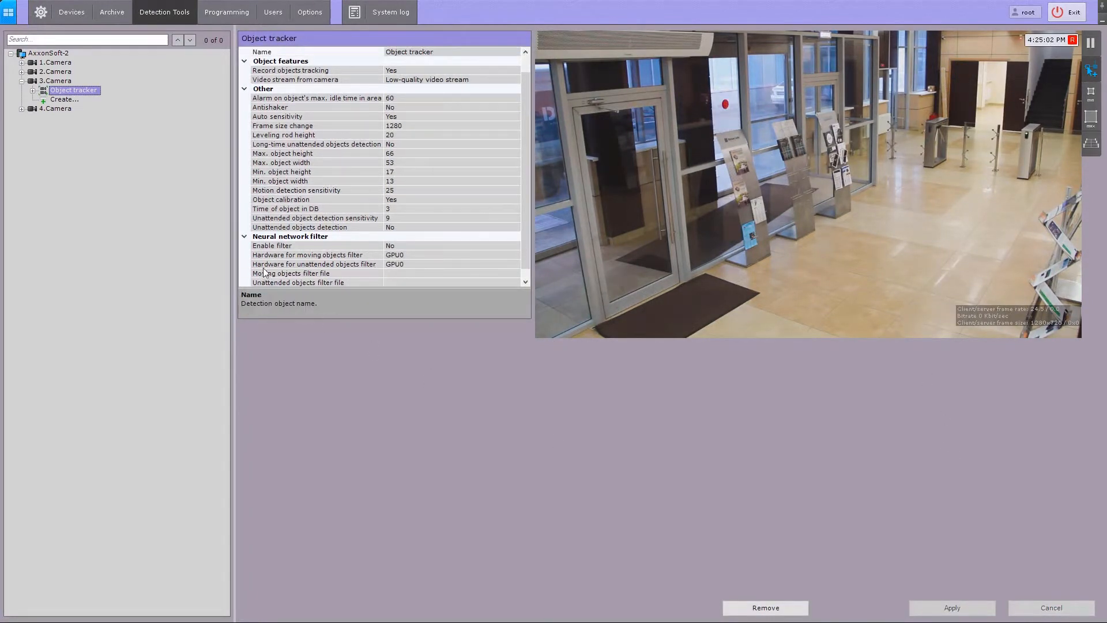
Step: Select the Object tracker under 1.Camera to show its corridor-view settings
{"action": "left_click", "coordinate": [73, 72]}
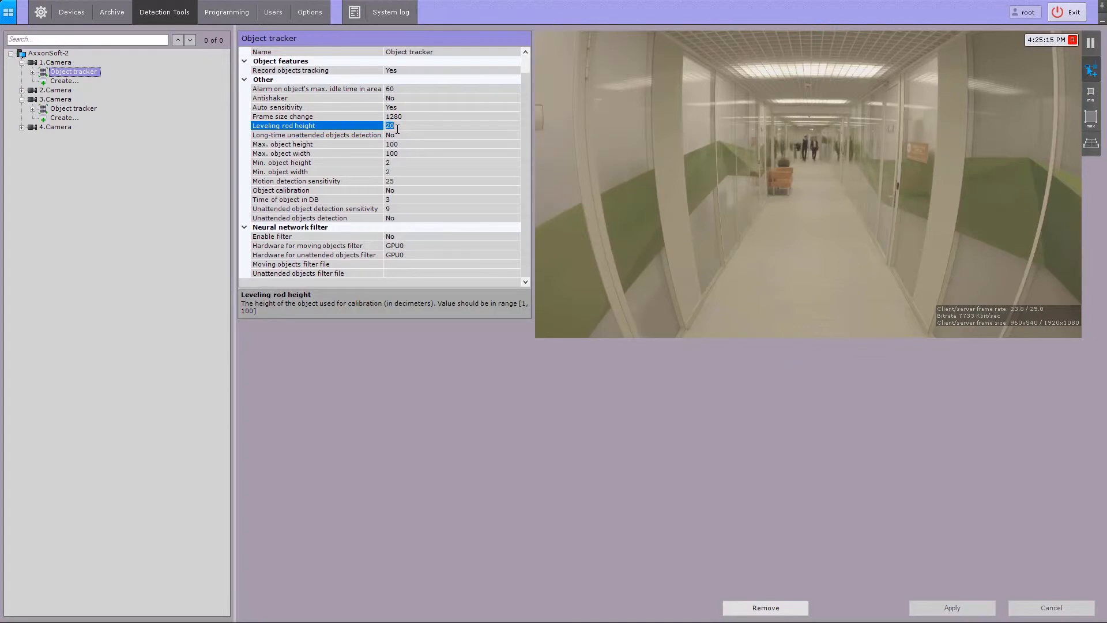
Step: Enable object calibration on camera 1's tracker, mark leveling rods on walking people, and apply
{"action": "left_click", "coordinate": [281, 190]}
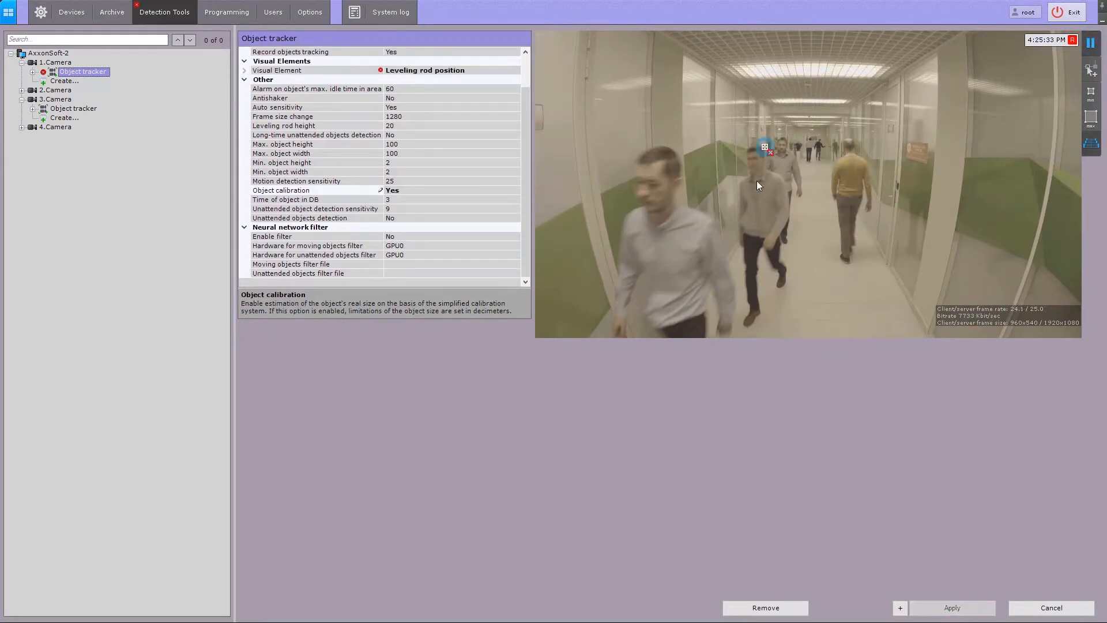
{"action": "left_click_drag", "start_coordinate": [764, 148], "coordinate": [752, 316]}
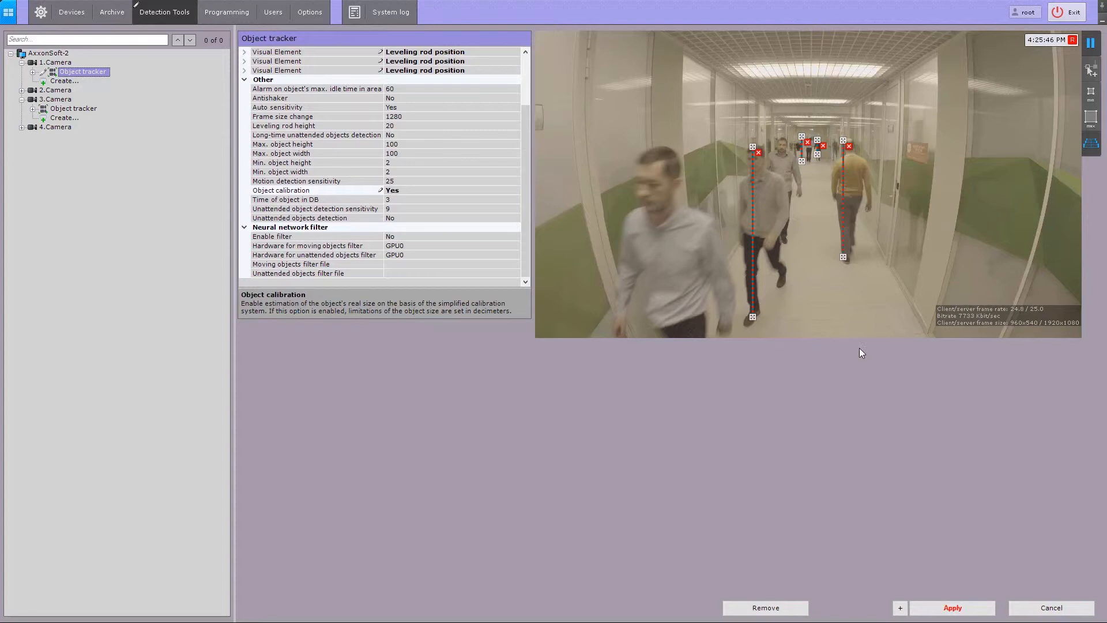
{"action": "left_click", "coordinate": [951, 607]}
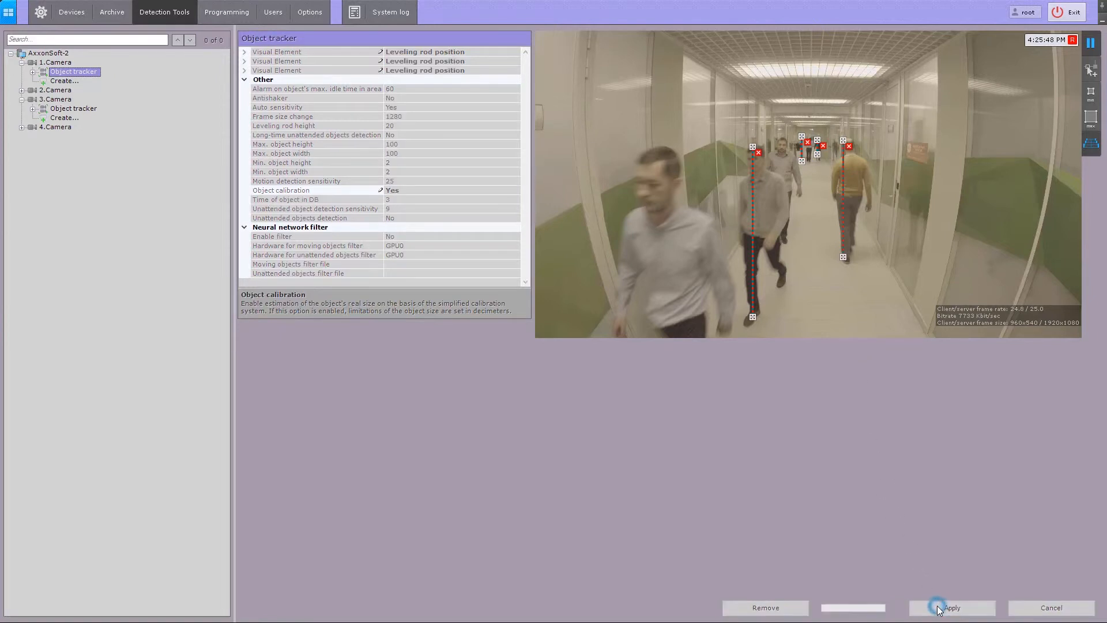
{"action": "left_click", "coordinate": [951, 607]}
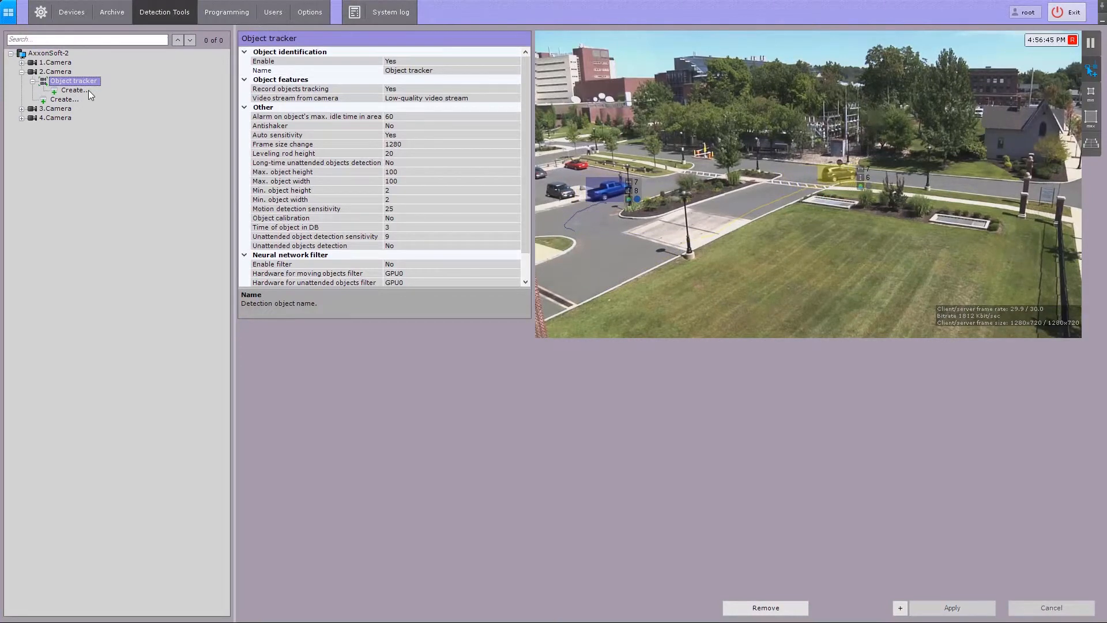
Step: Create a Line crossing detector under camera 2's Object tracker
{"action": "left_click", "coordinate": [75, 90]}
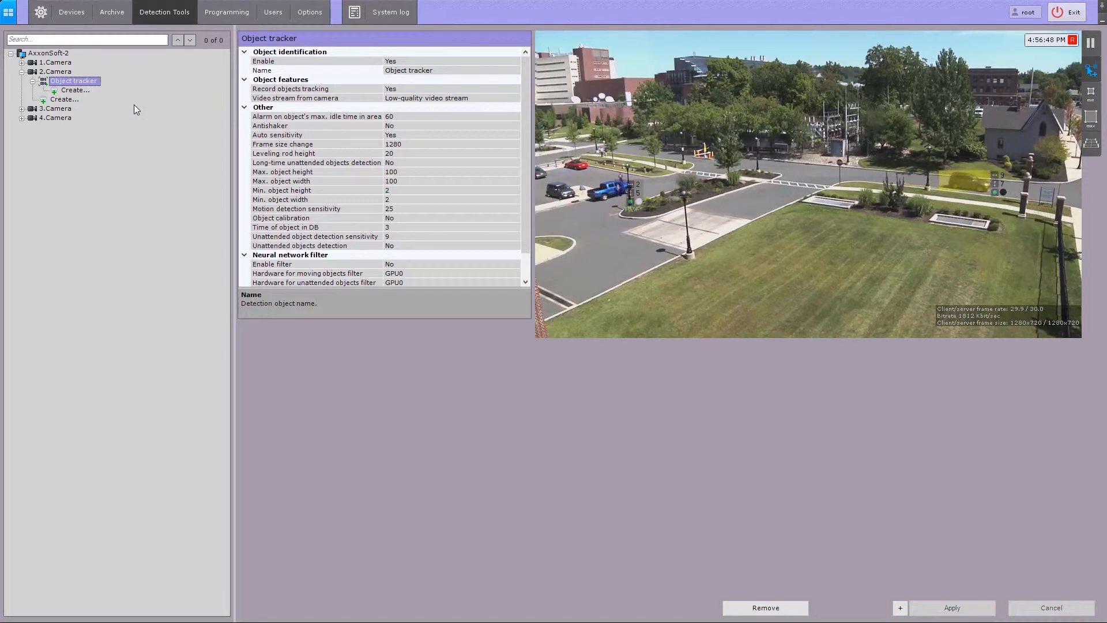
{"action": "left_click", "coordinate": [75, 90]}
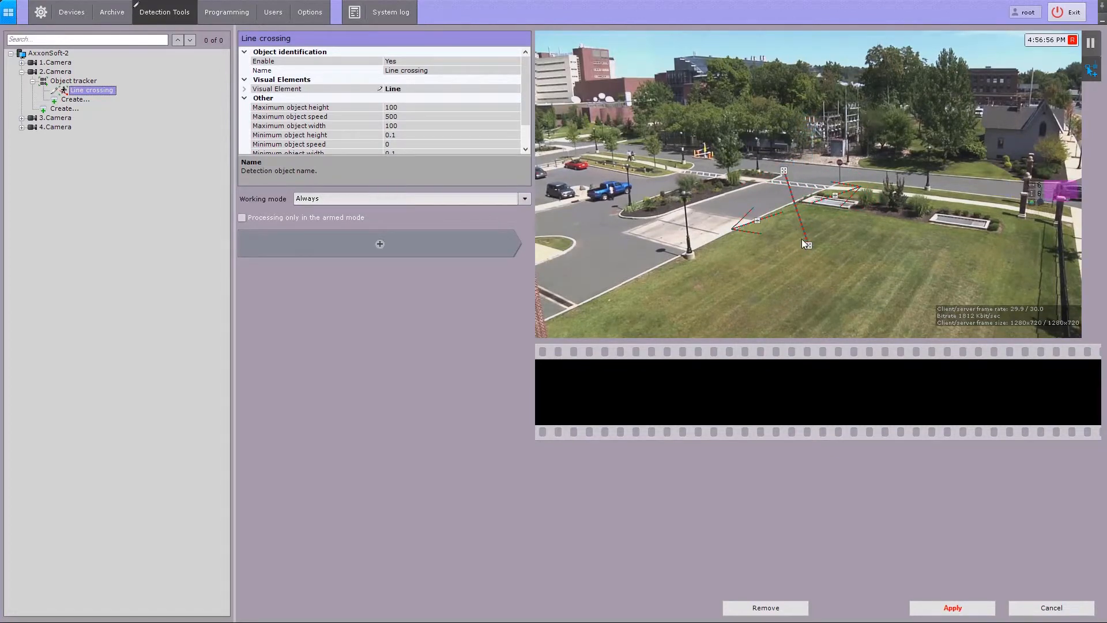
Step: Reposition the crossing line's endpoint across the road in camera 2's view
{"action": "left_click_drag", "start_coordinate": [804, 243], "coordinate": [801, 201]}
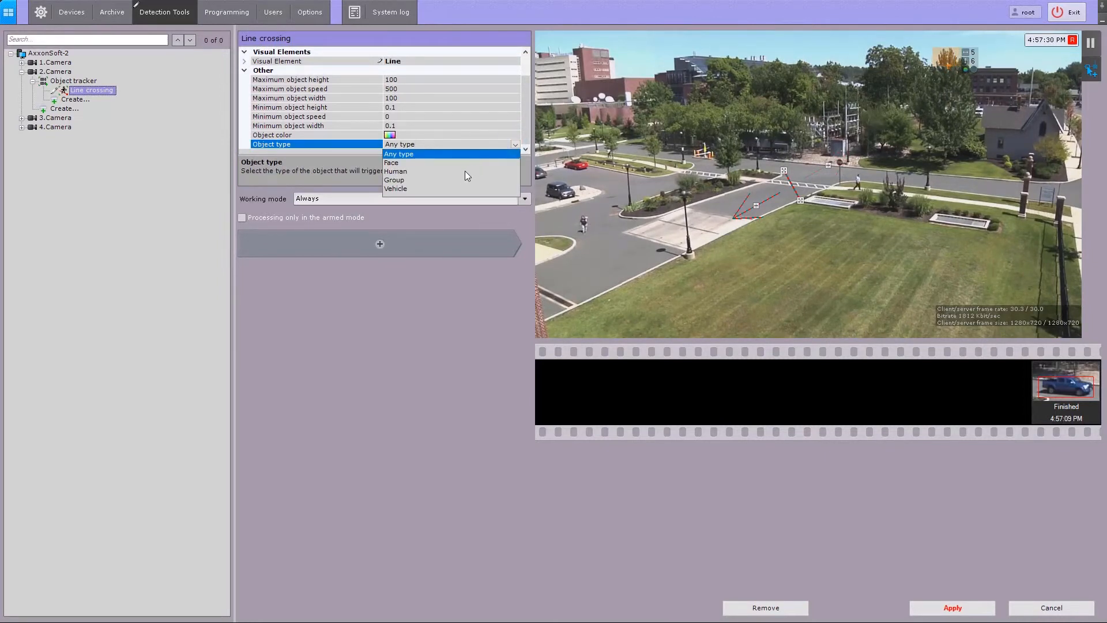
Step: Restrict the line-crossing detector to blue Vehicle objects and apply
{"action": "left_click", "coordinate": [395, 188]}
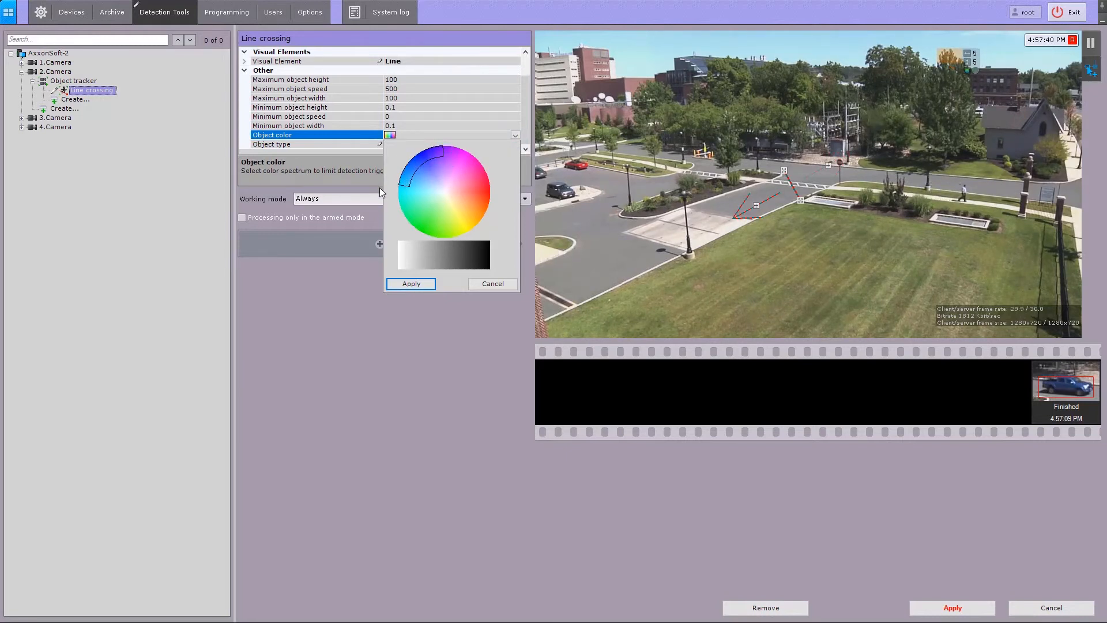
{"action": "left_click", "coordinate": [410, 284]}
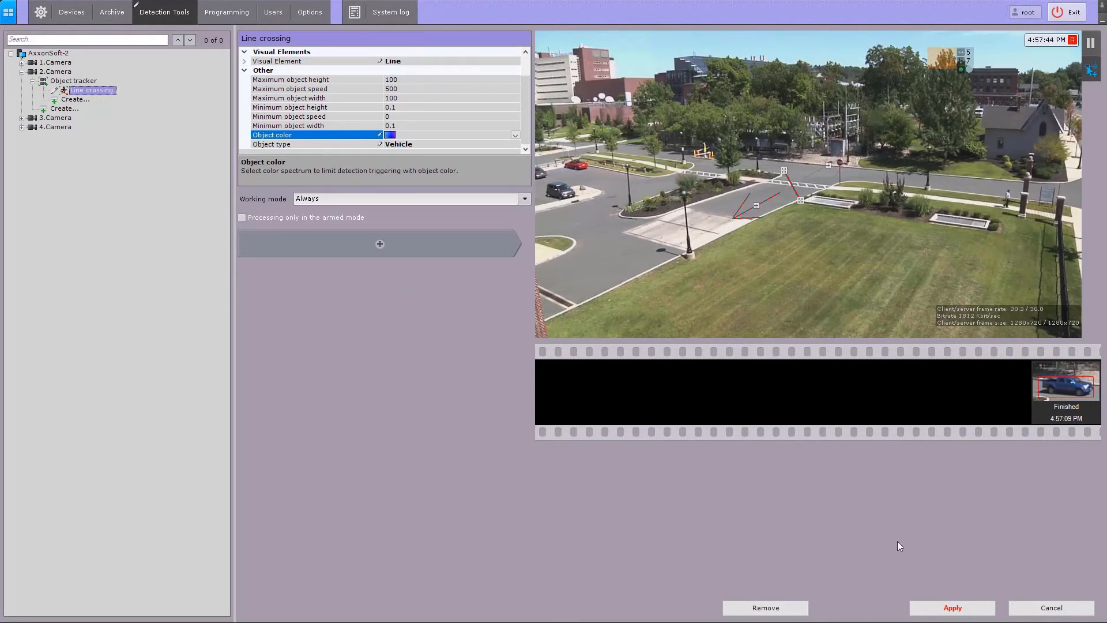
{"action": "left_click", "coordinate": [950, 608]}
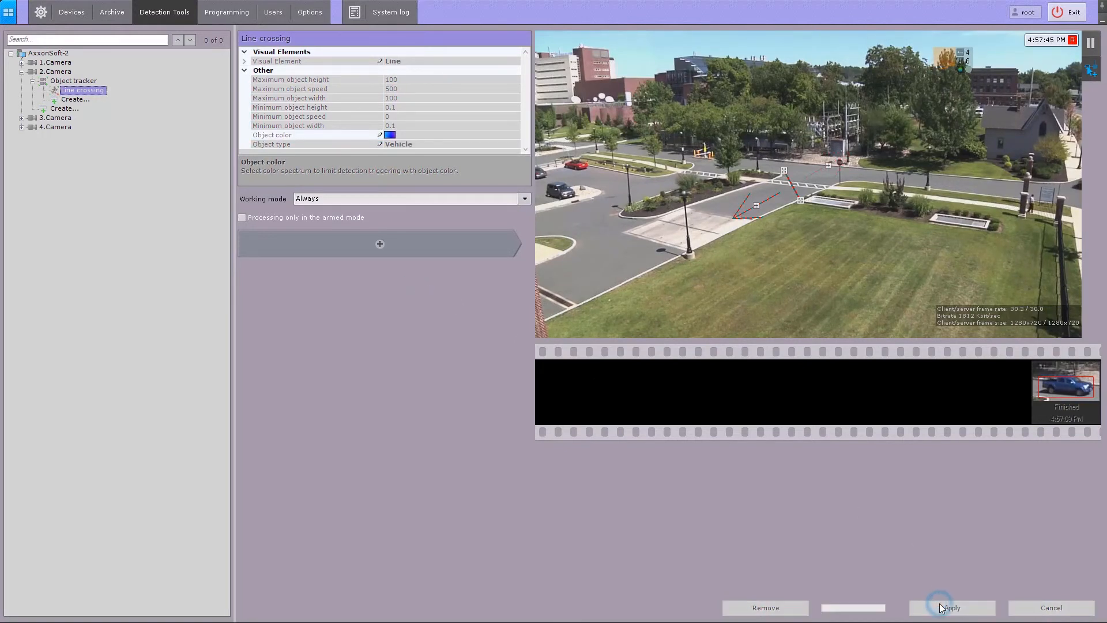